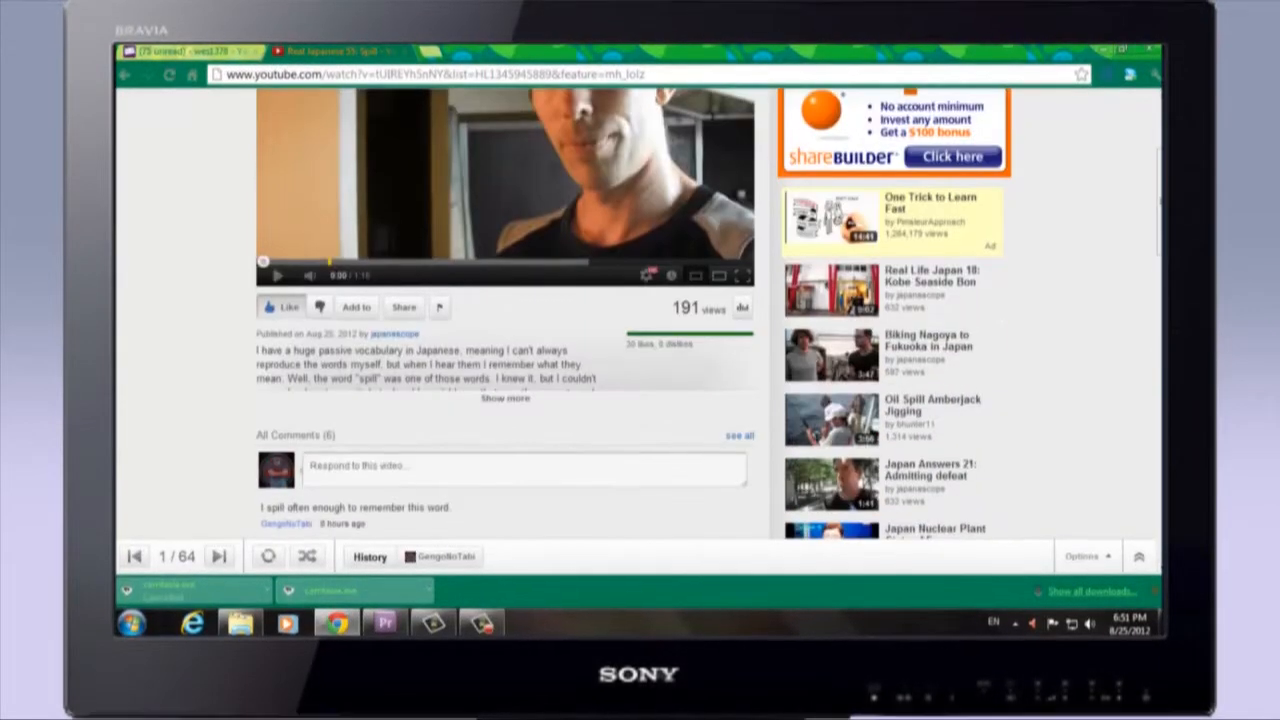
# - Open Google Translate (Japanese to English) in a new tab beside the YouTube video
pyautogui.click(504, 398)
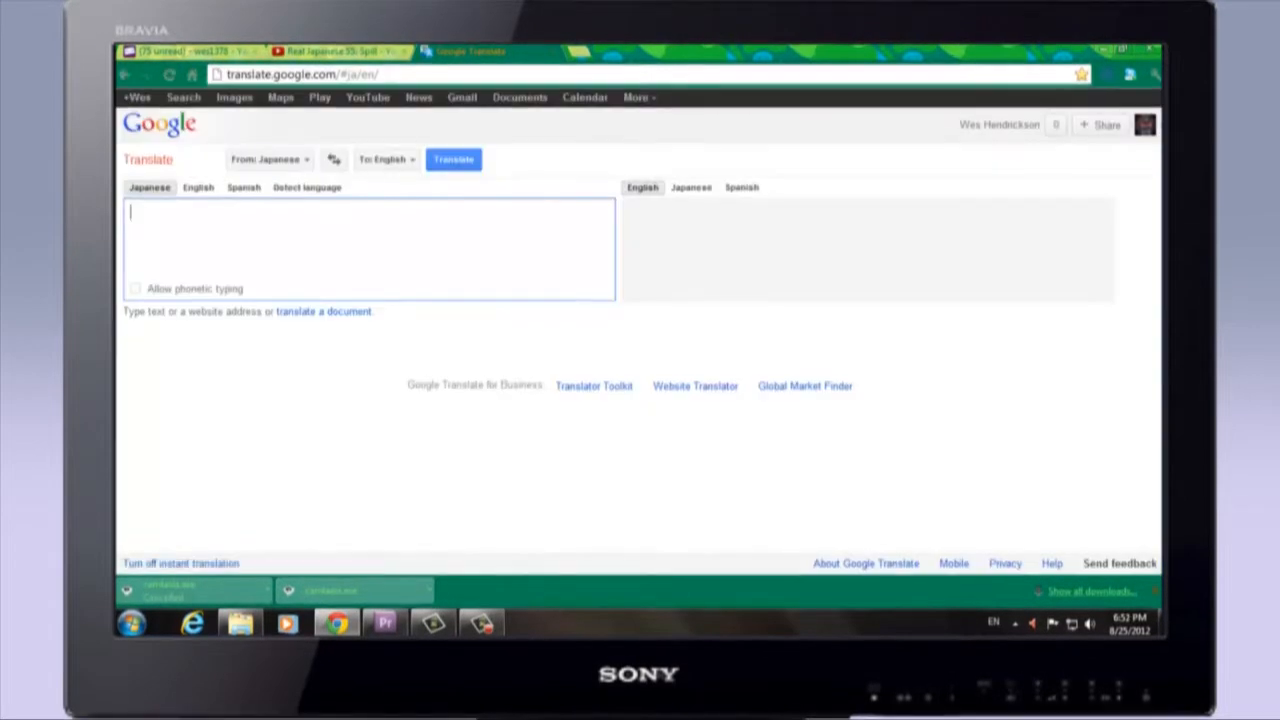
# - Translate 感電した, then search 感電 on tangorin.com (receive an electric shock)
pyautogui.write('感電した')
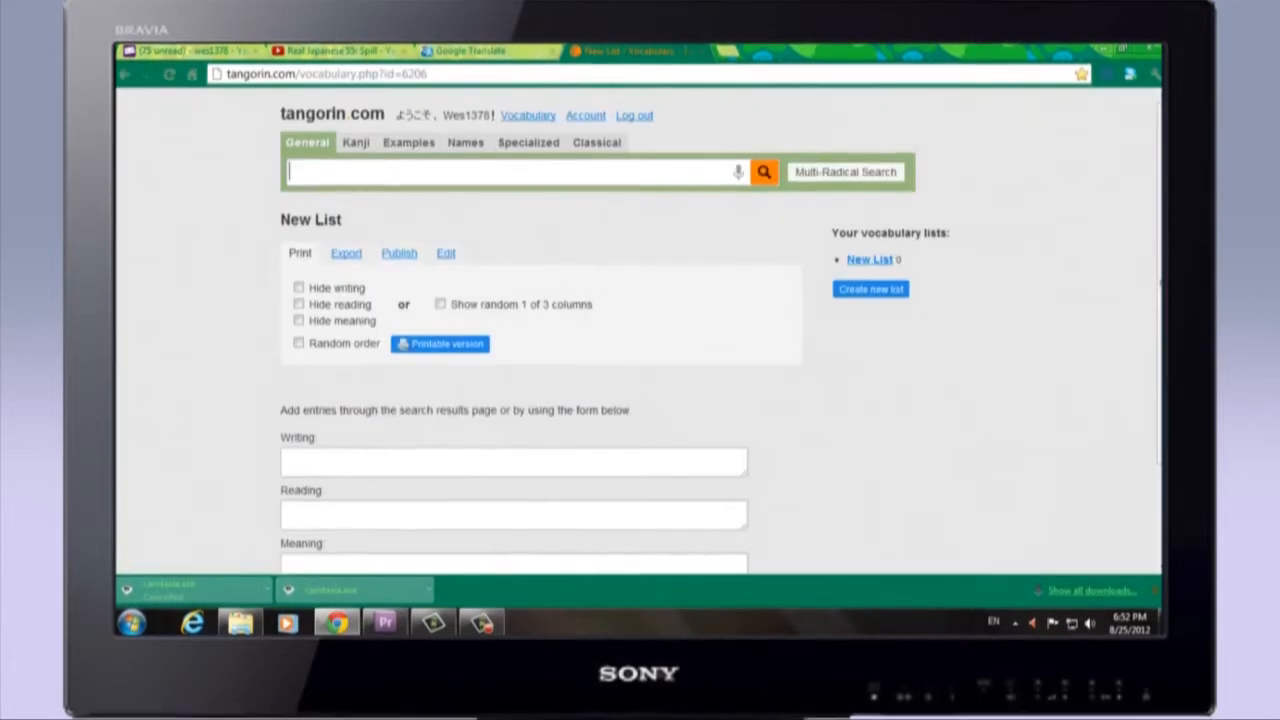
pyautogui.click(763, 171)
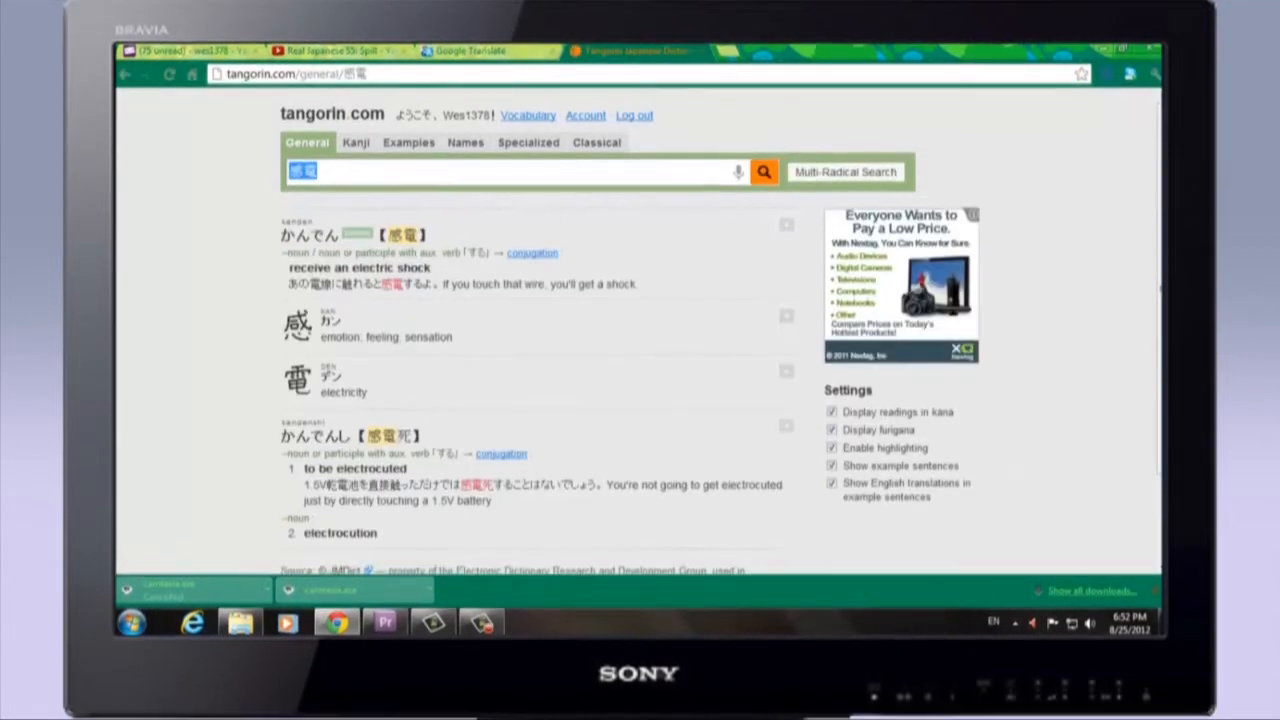